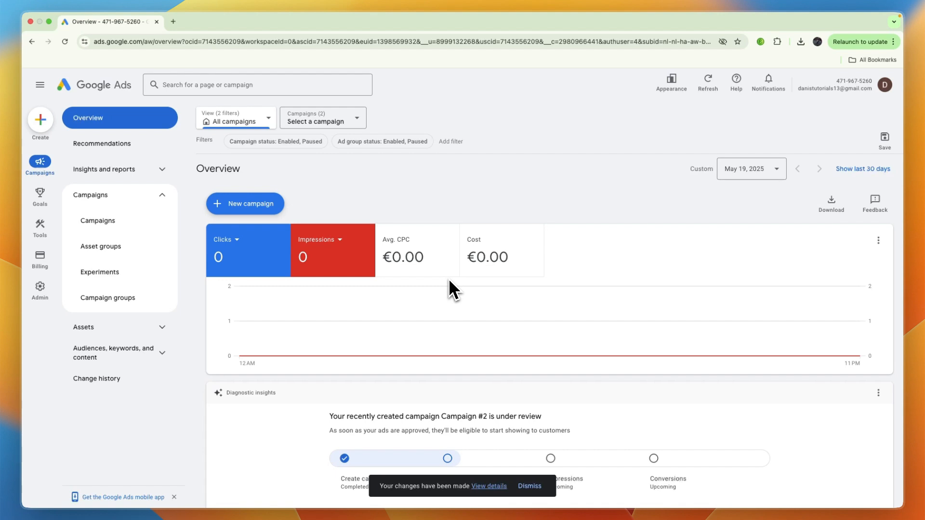
mouse_move(372, 247)
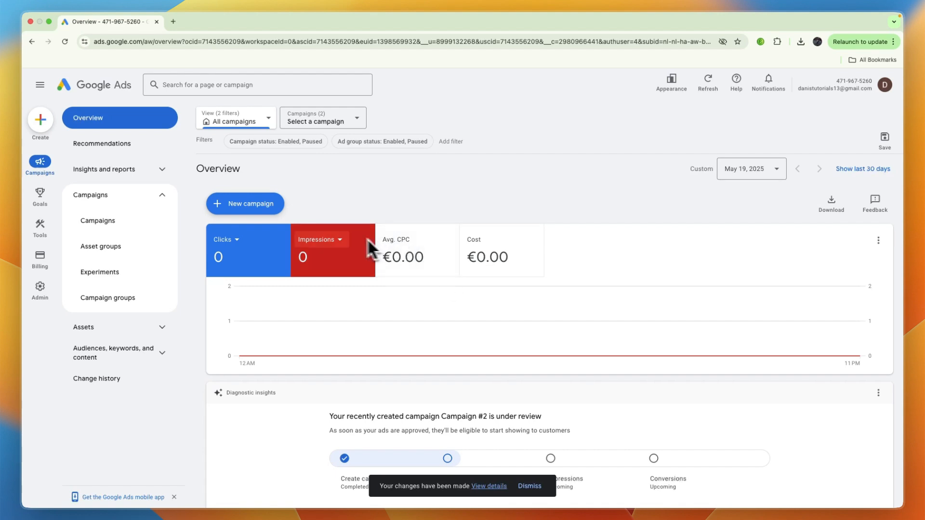
mouse_move(100, 246)
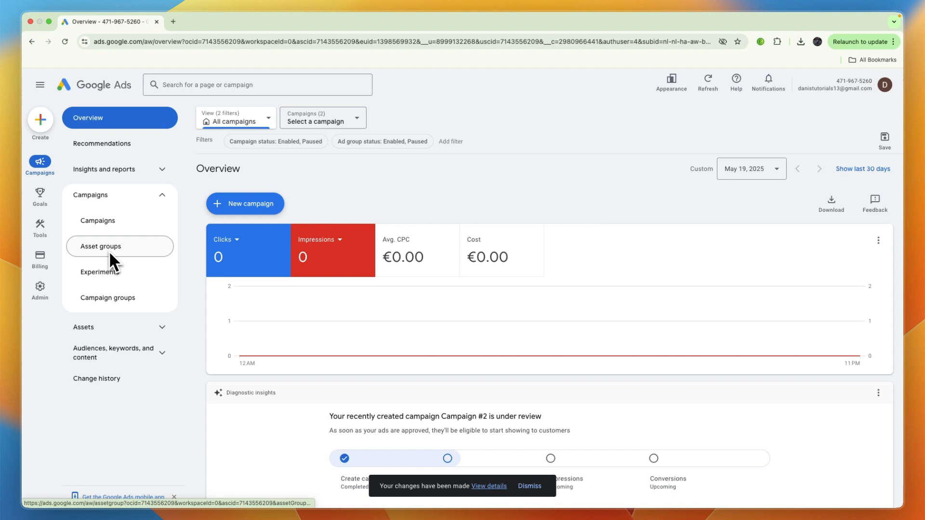
mouse_move(110, 263)
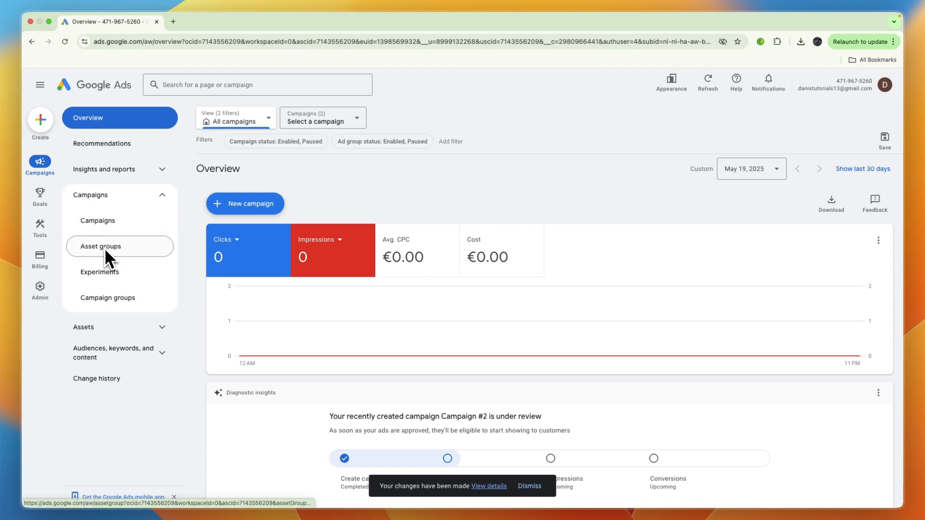
Go to the Asset groups list showing Asset Group 1 for Campaign #1 and Campaign #2
click(100, 246)
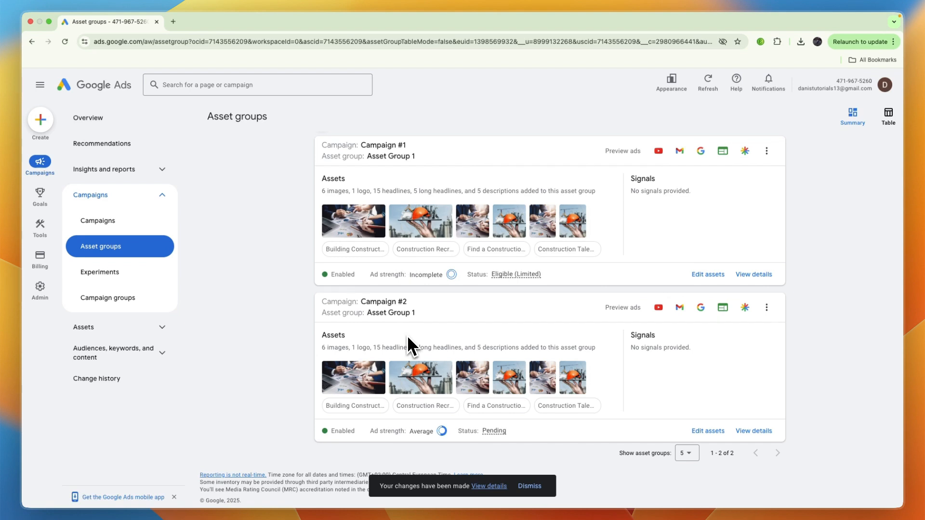
mouse_move(522, 300)
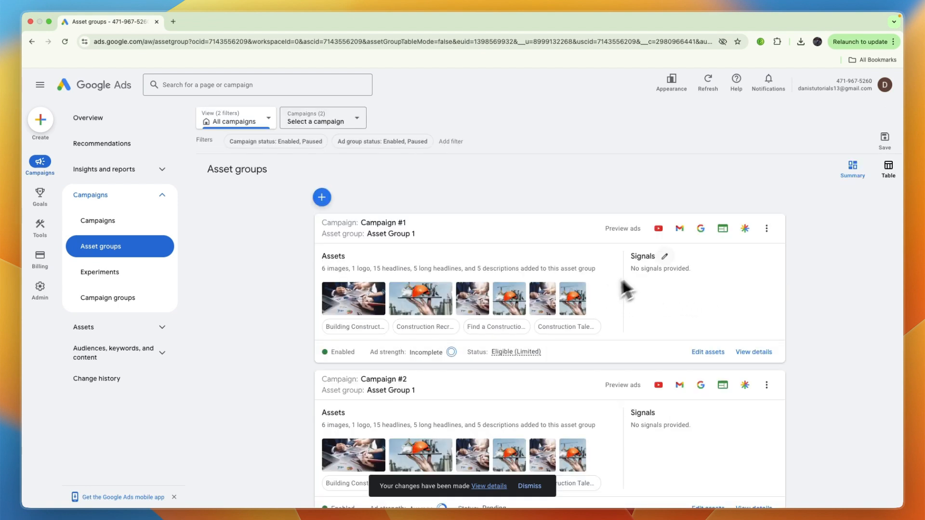
Start editing the Signals of Campaign #1's Asset Group 1
click(664, 255)
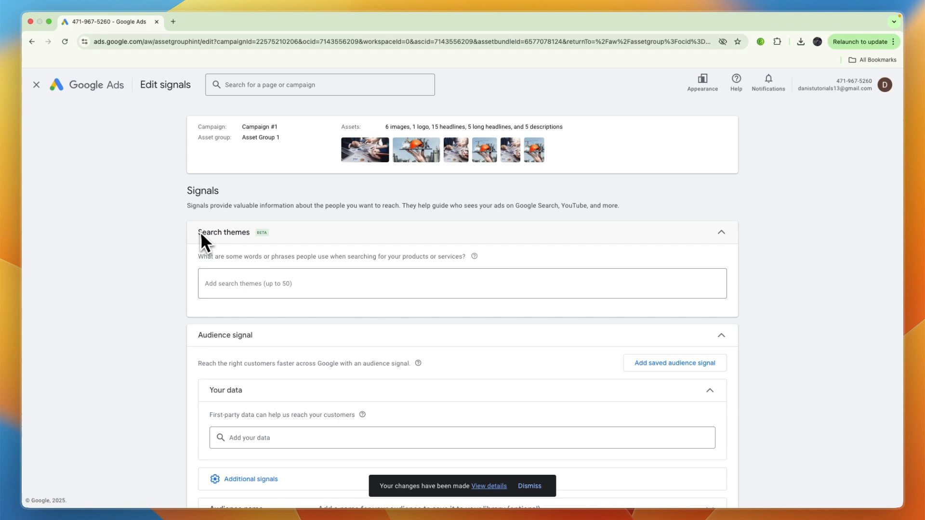
mouse_move(328, 252)
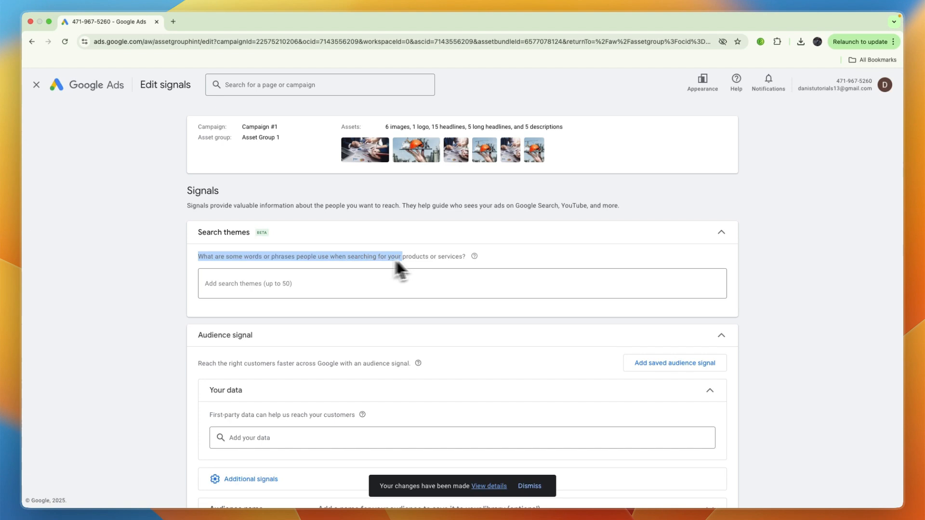
Add the search themes 'construction' and 'construction london'
click(463, 284)
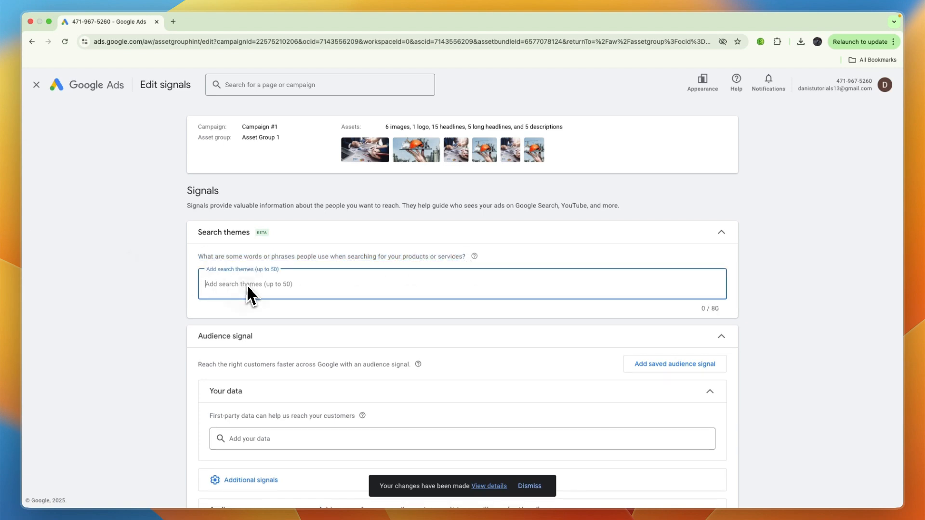
mouse_move(282, 299)
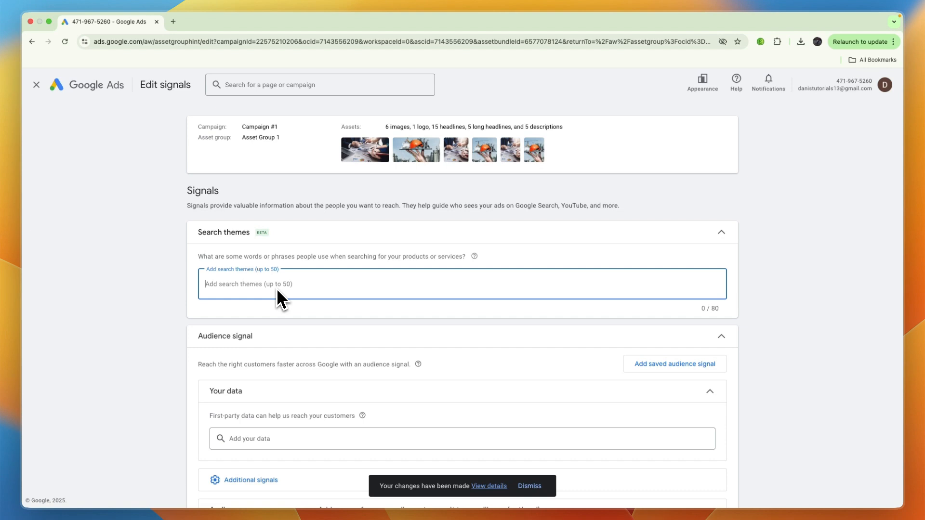
mouse_move(274, 297)
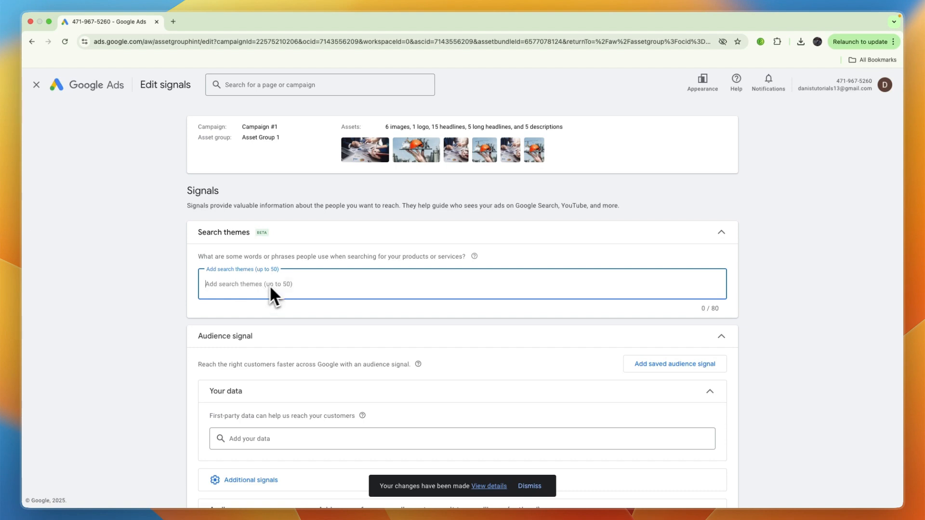
text(construction)
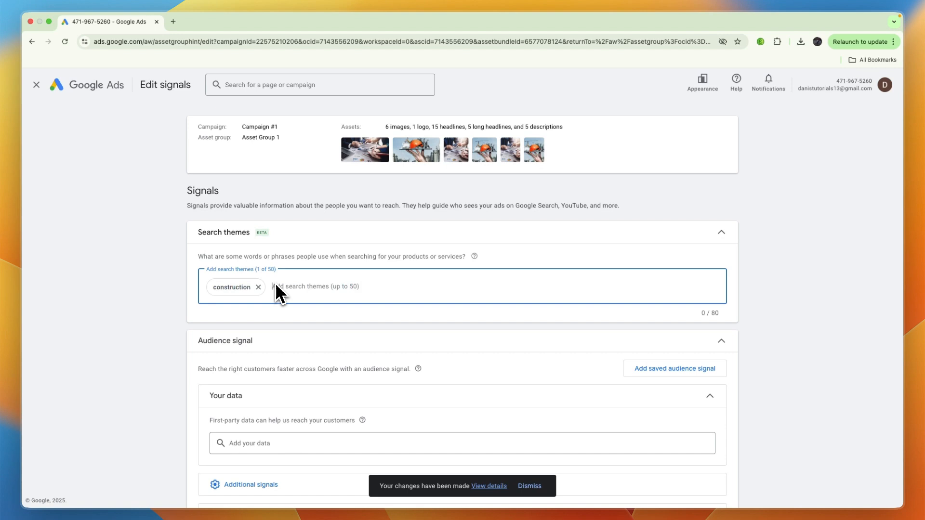
mouse_move(232, 287)
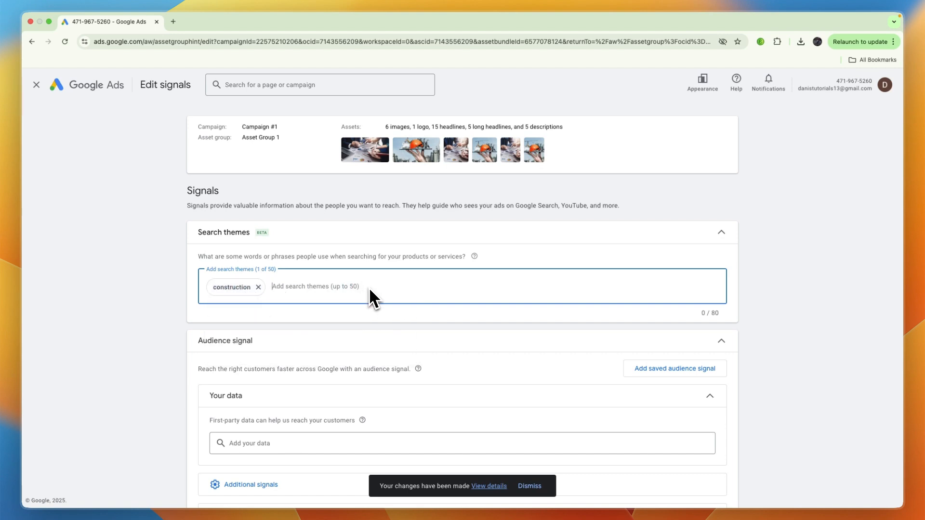
text(construcit)
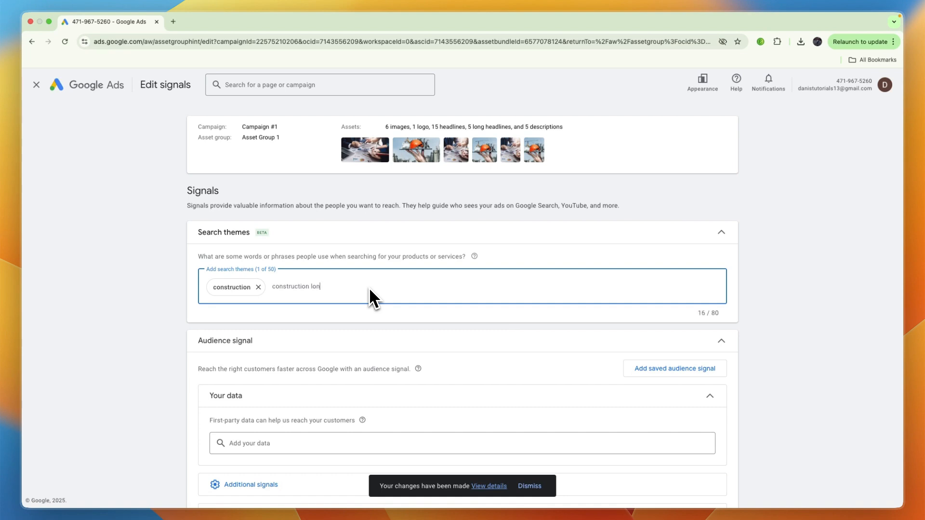
key(Enter)
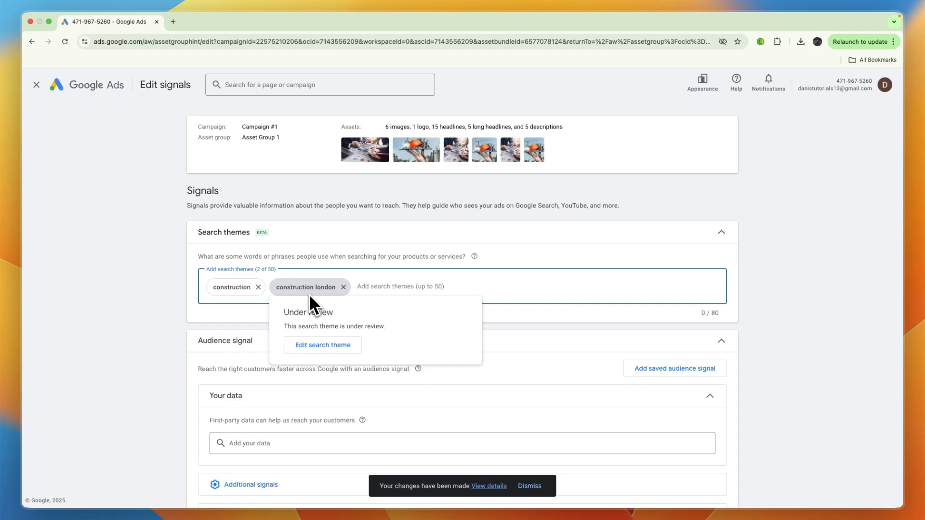
mouse_move(220, 237)
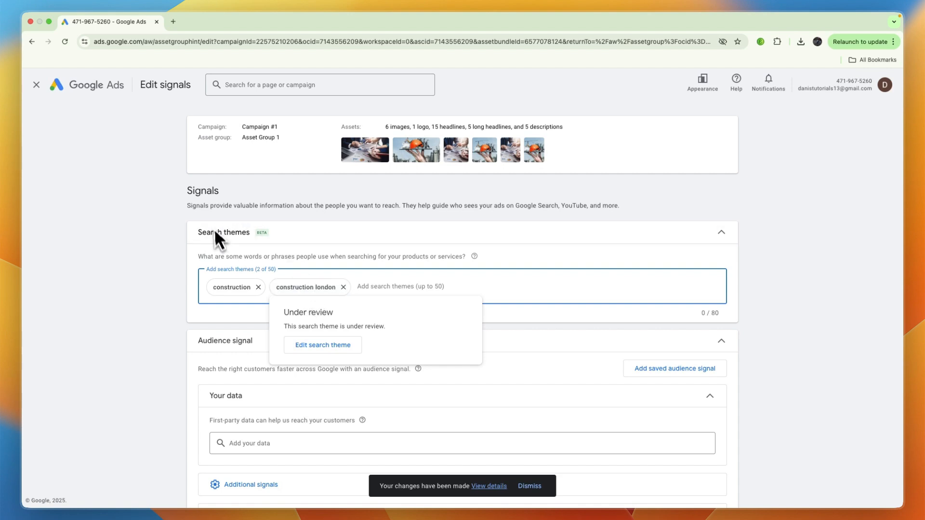
Save both search themes and reopen Campaign #1's signals editor to verify them
scroll(down, 3)
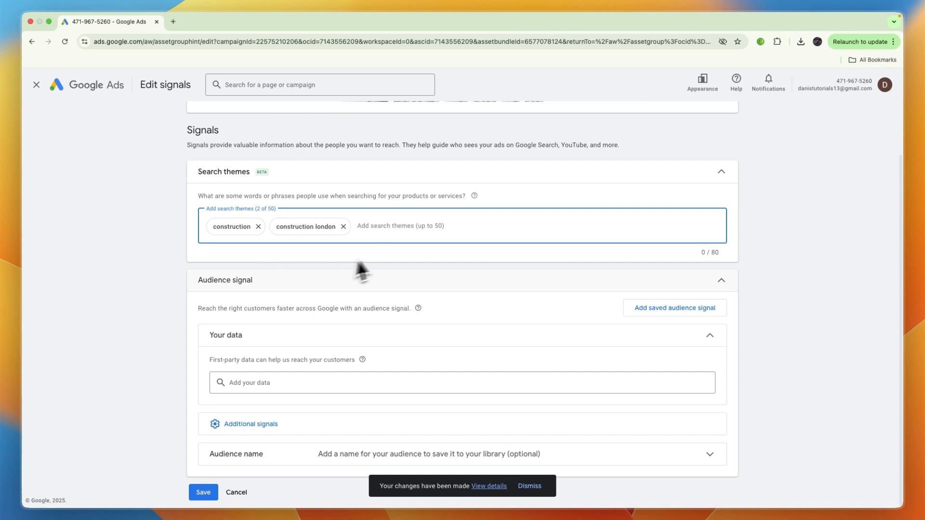
click(203, 492)
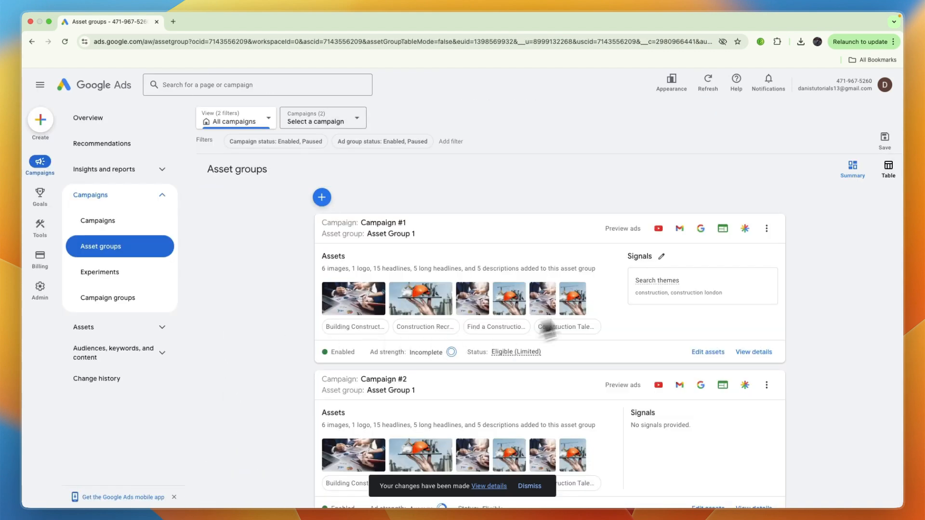
mouse_move(643, 304)
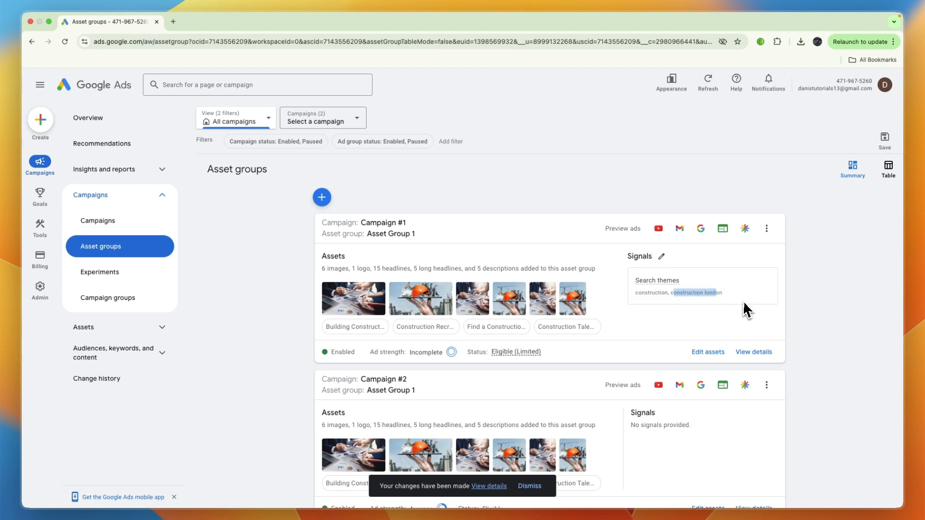
click(664, 256)
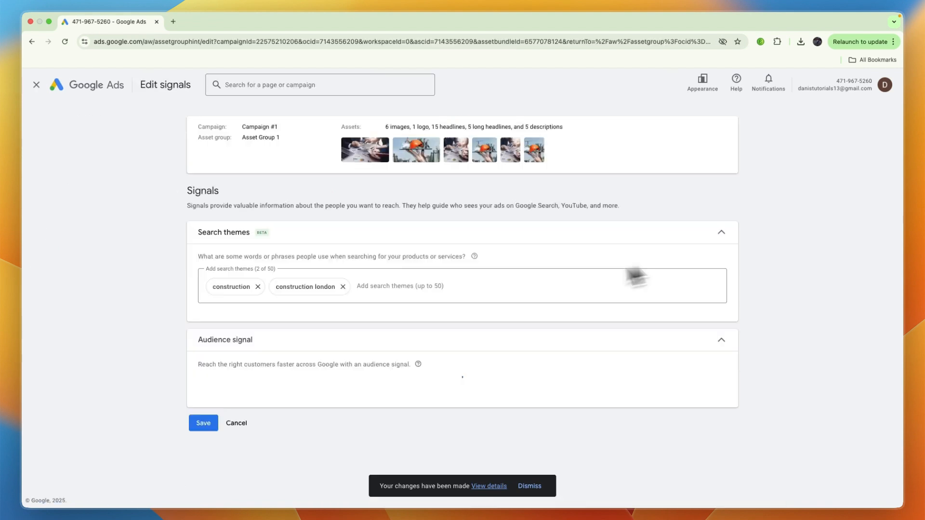